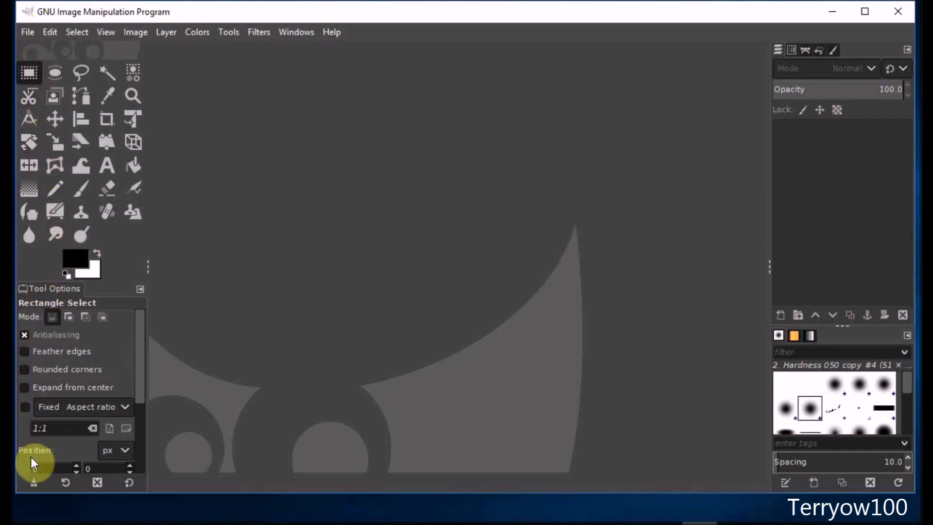
{"action": "mouse_move", "coordinate": [35, 482]}
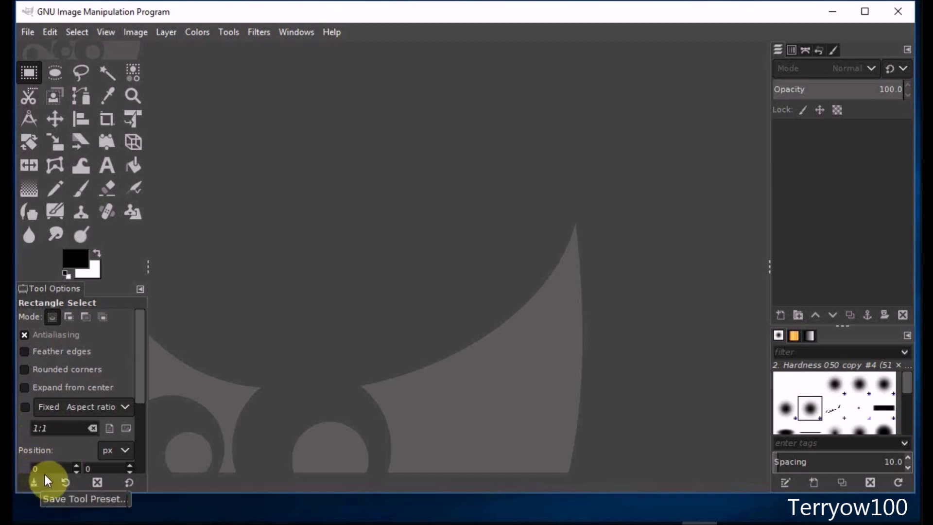
{"action": "mouse_move", "coordinate": [97, 483]}
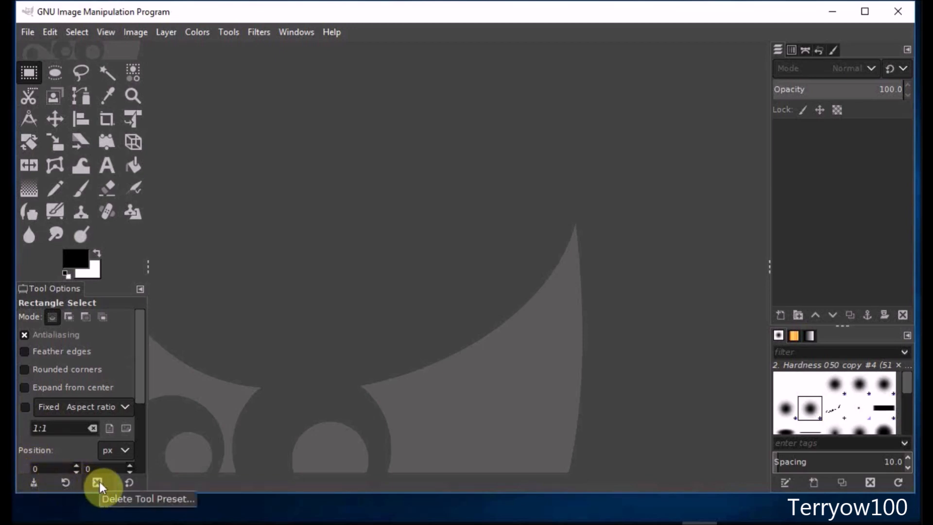
{"action": "mouse_move", "coordinate": [130, 482]}
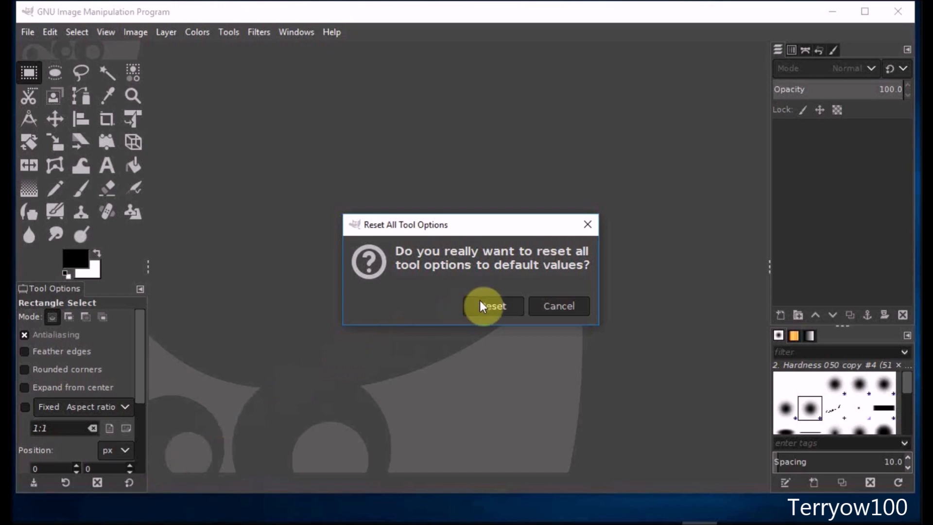
Step: Confirm the reset so every tool's options return to defaults
{"action": "left_click", "coordinate": [493, 305]}
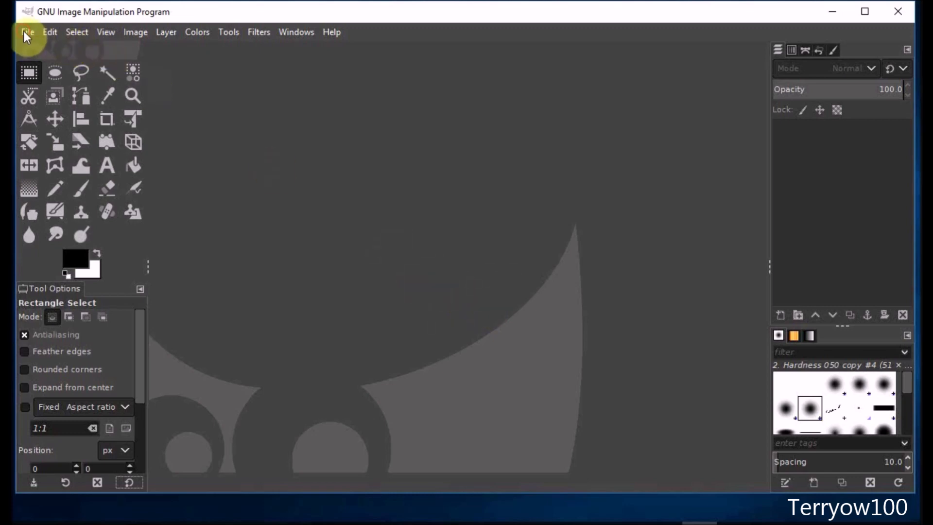
Step: Start opening an image and browse into the gimp folder inside Pictures
{"action": "left_click", "coordinate": [27, 31]}
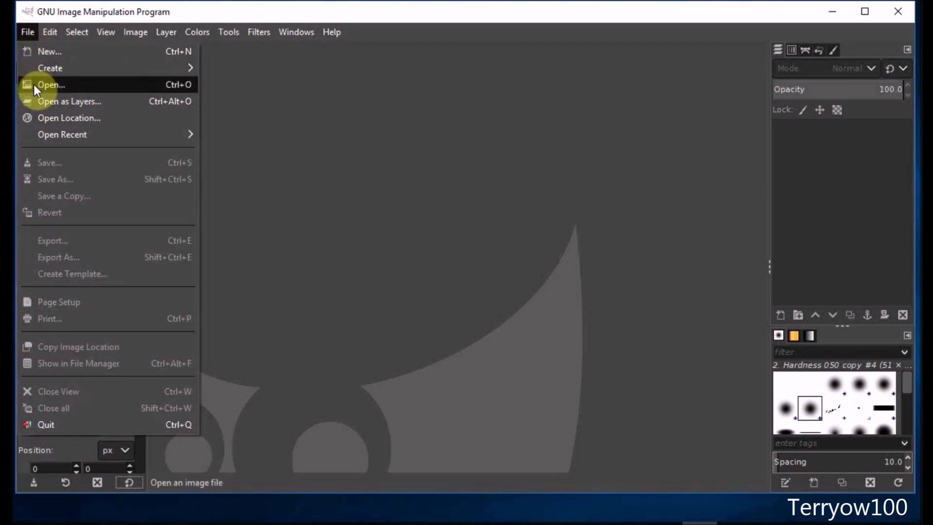
{"action": "left_click", "coordinate": [51, 85]}
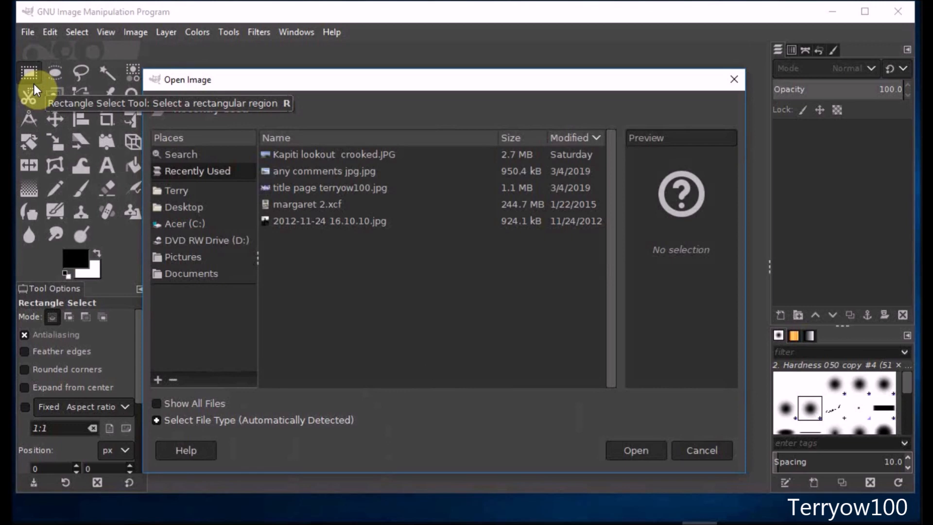
{"action": "mouse_move", "coordinate": [195, 252]}
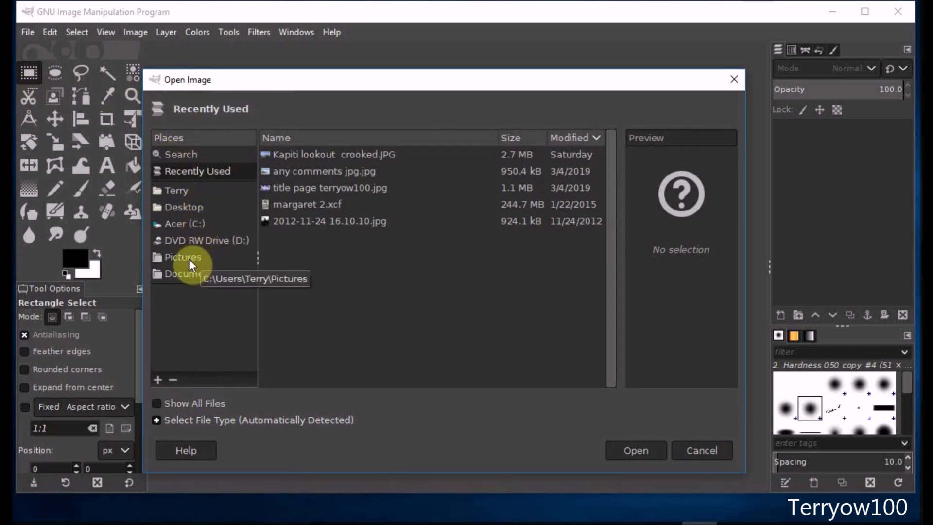
{"action": "left_click", "coordinate": [182, 257]}
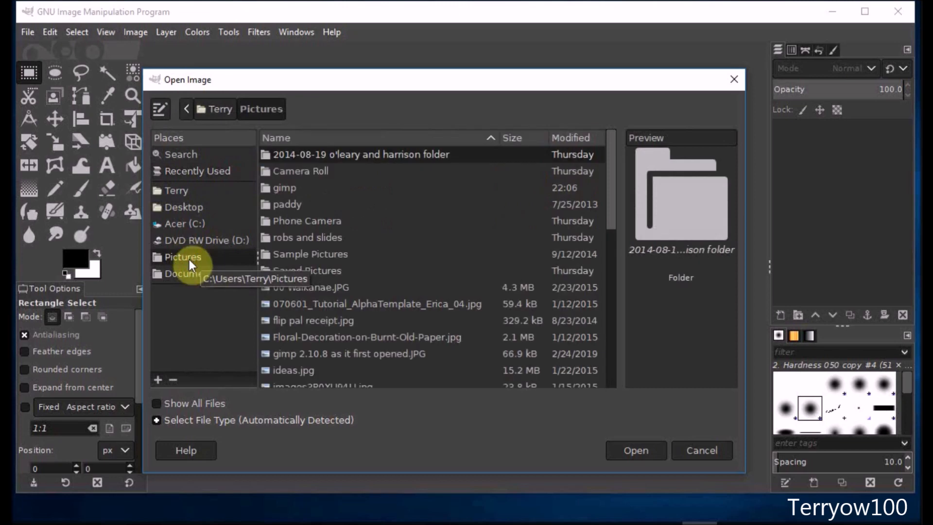
{"action": "mouse_move", "coordinate": [285, 193]}
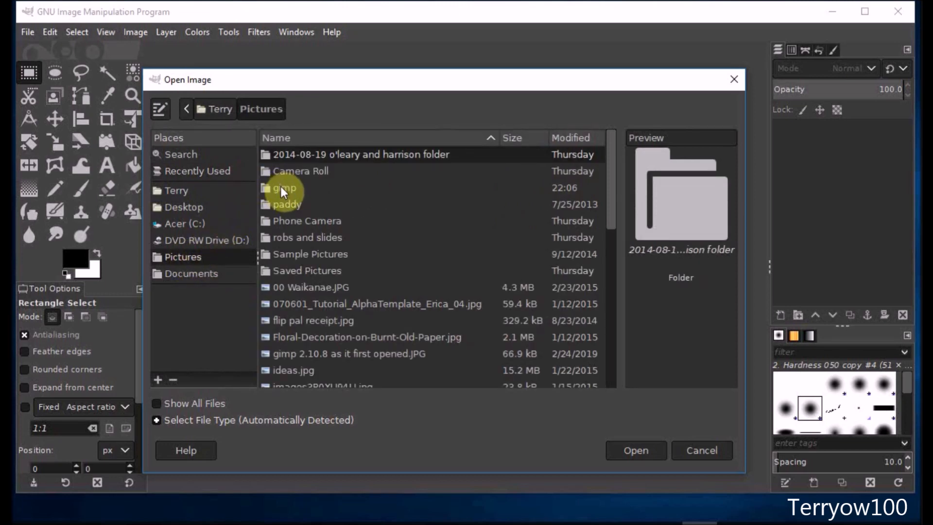
{"action": "double_click", "coordinate": [285, 188]}
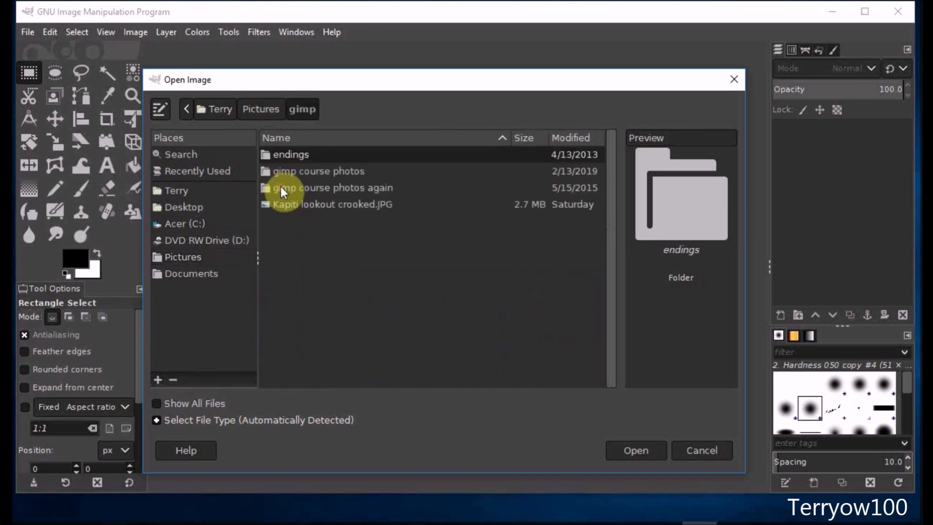
{"action": "mouse_move", "coordinate": [290, 210]}
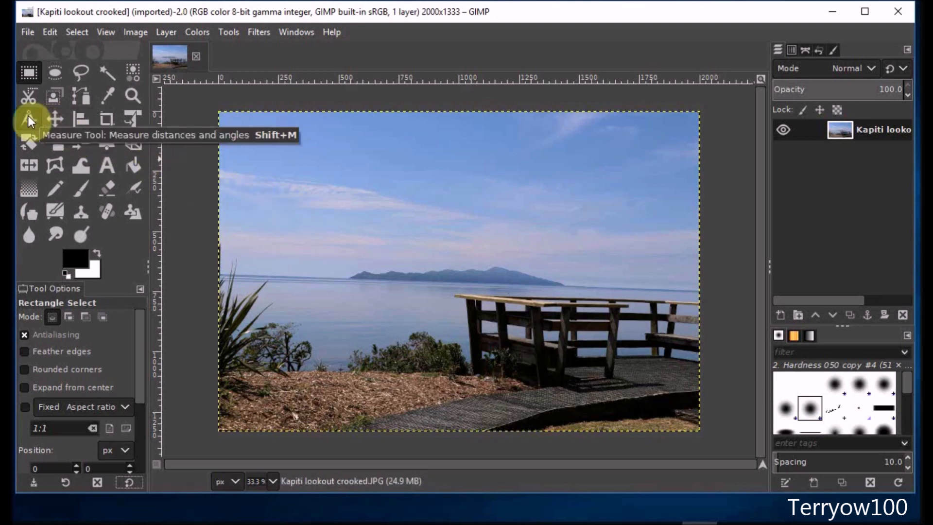
Step: Select the Measure tool with Horizontal orientation and Clipping set to Crop with aspect
{"action": "left_click", "coordinate": [29, 119]}
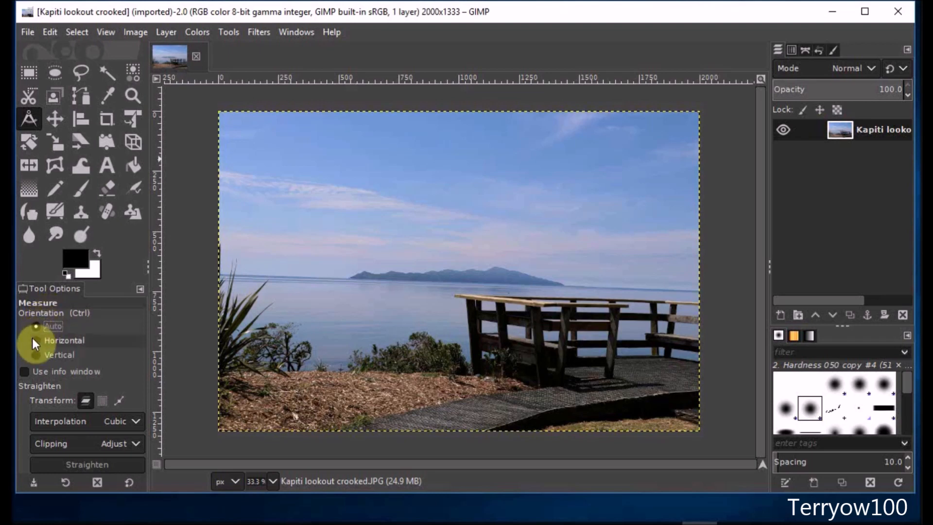
{"action": "left_click", "coordinate": [36, 340]}
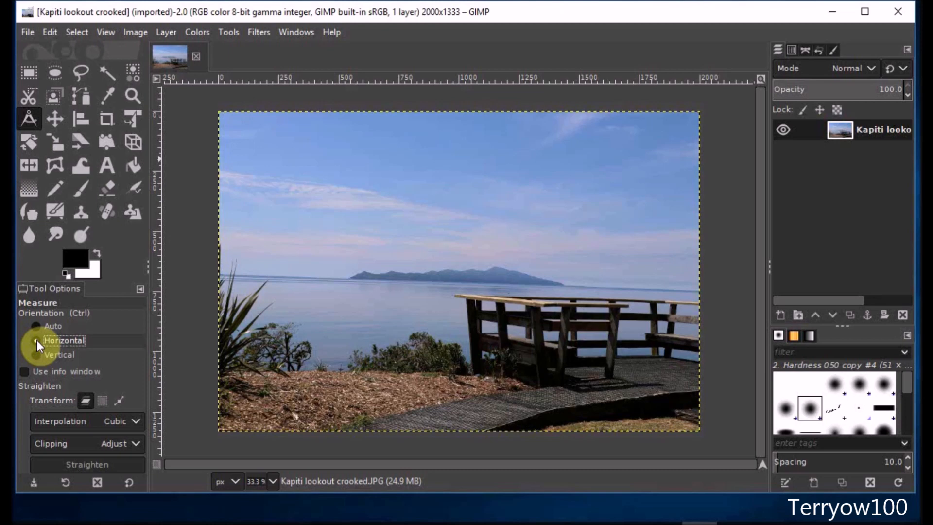
{"action": "left_click", "coordinate": [36, 340]}
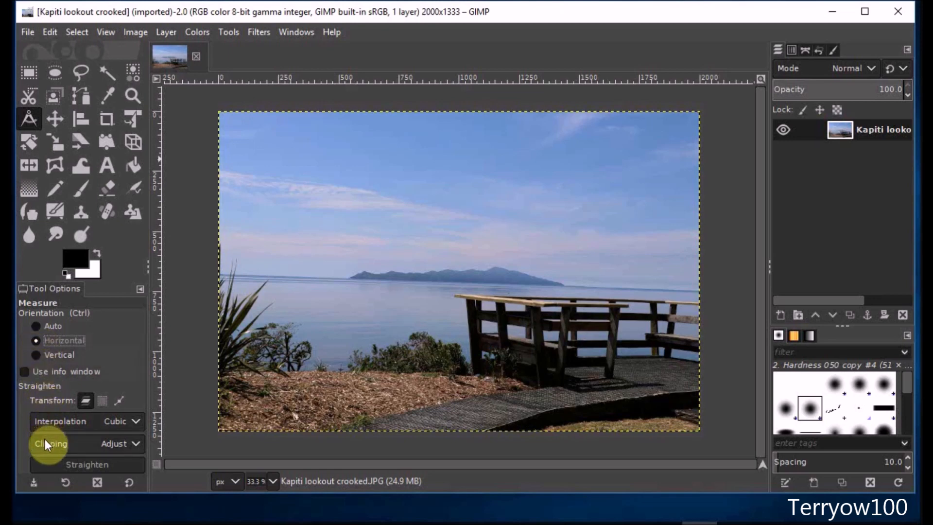
{"action": "mouse_move", "coordinate": [51, 443]}
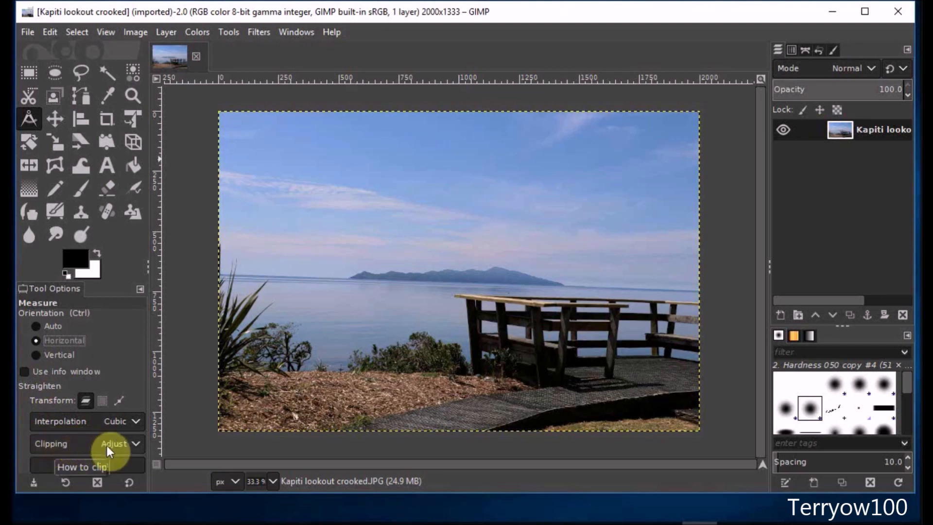
{"action": "mouse_move", "coordinate": [135, 446]}
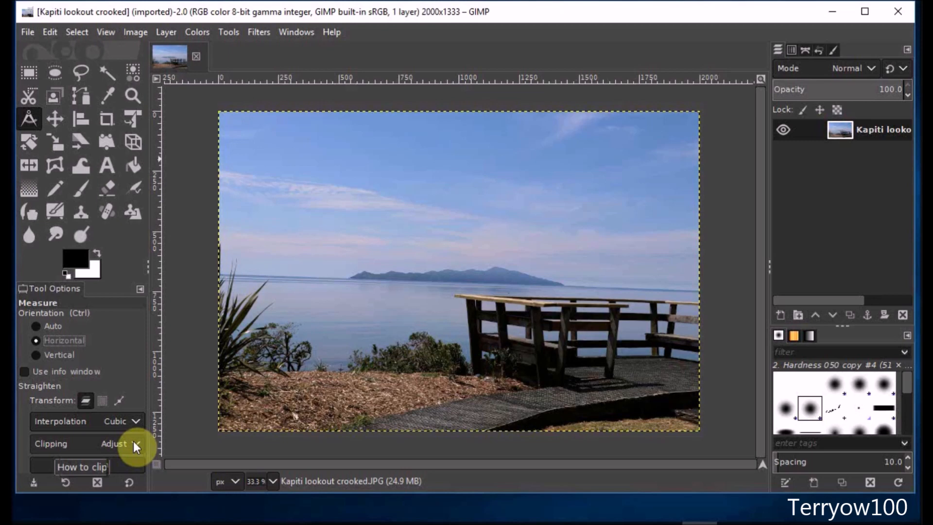
{"action": "left_click", "coordinate": [112, 444]}
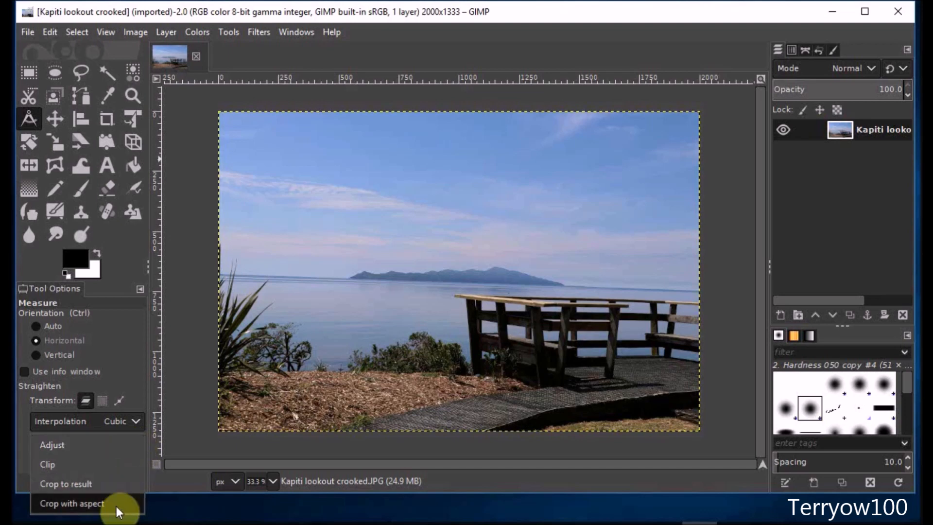
{"action": "left_click", "coordinate": [72, 502]}
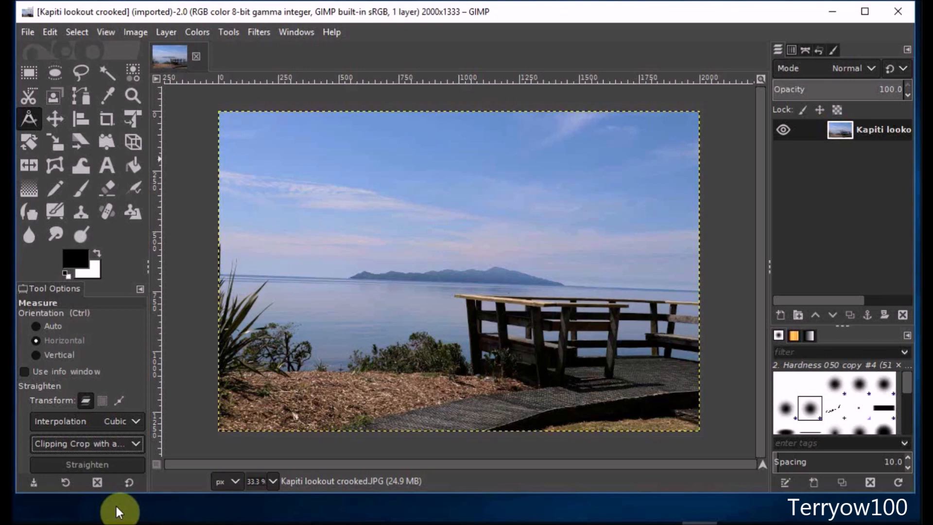
{"action": "mouse_move", "coordinate": [104, 444]}
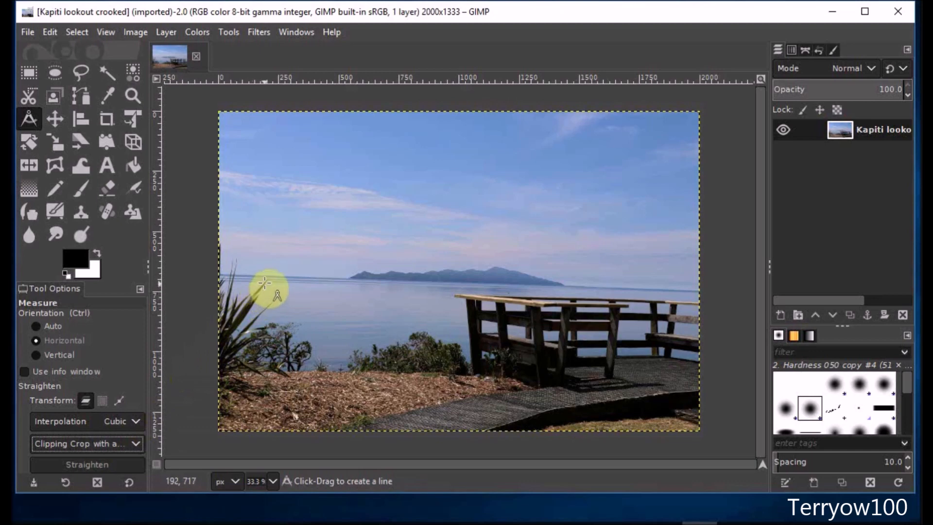
{"action": "mouse_move", "coordinate": [272, 280]}
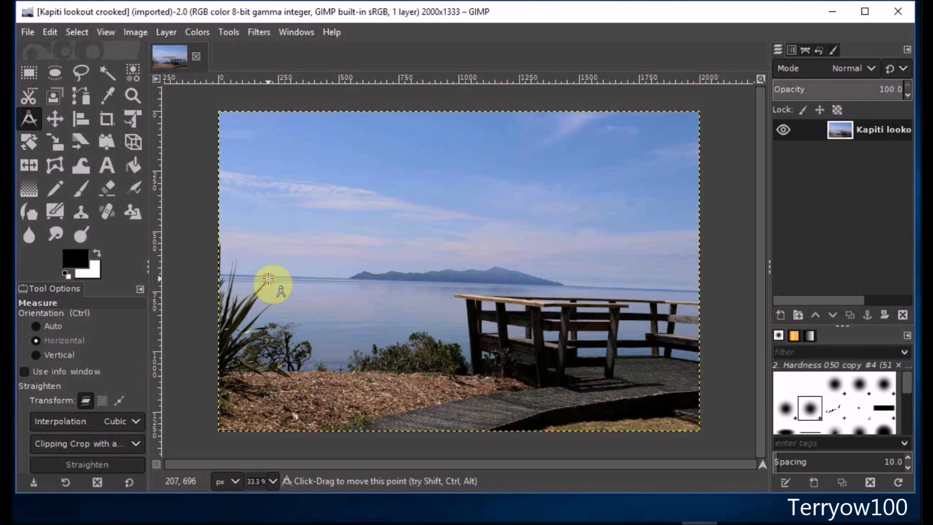
Step: Measure about 1.55° along the sea horizon and straighten the photo by that angle
{"action": "left_click_drag", "start_coordinate": [274, 280], "coordinate": [377, 285]}
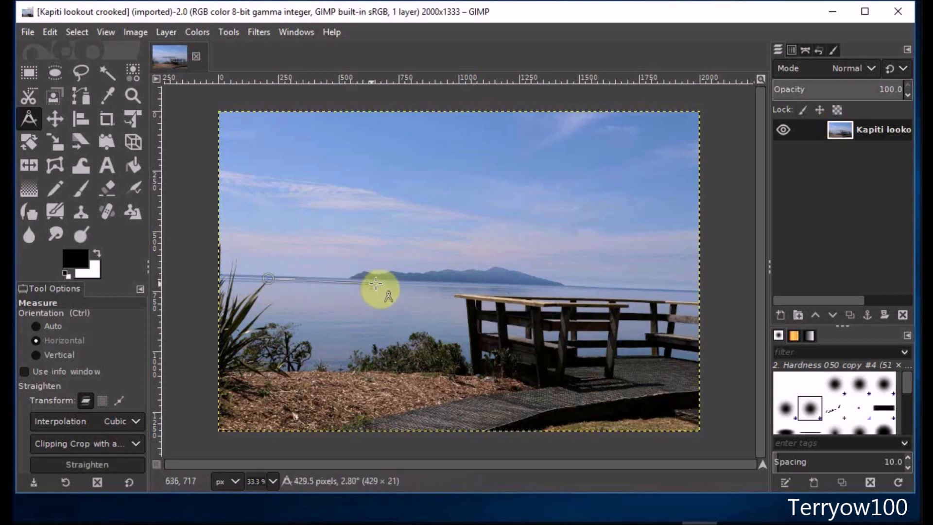
{"action": "left_click_drag", "start_coordinate": [376, 284], "coordinate": [619, 289]}
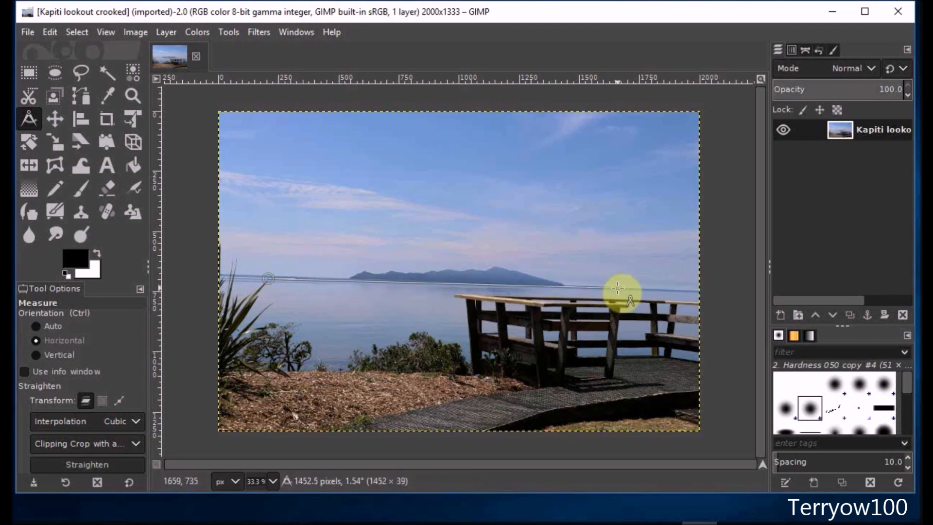
{"action": "left_click_drag", "start_coordinate": [619, 288], "coordinate": [643, 288]}
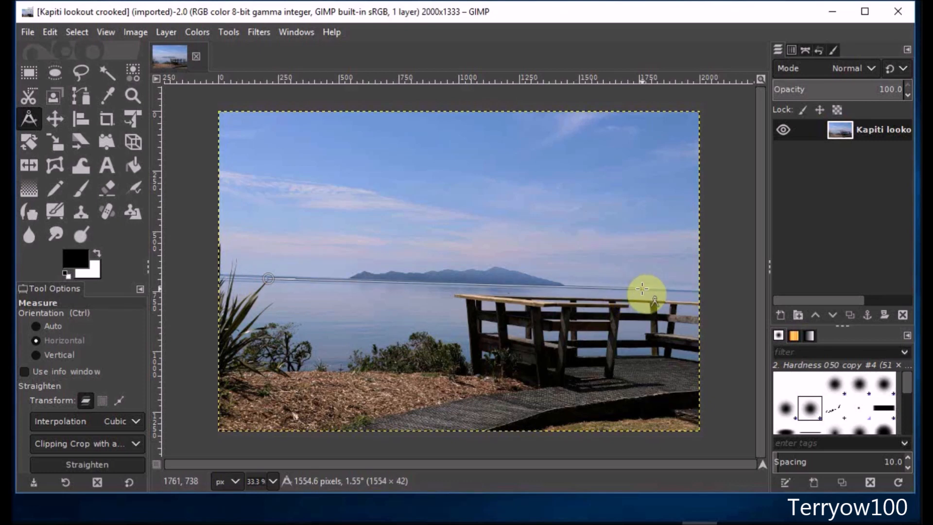
{"action": "mouse_move", "coordinate": [643, 289]}
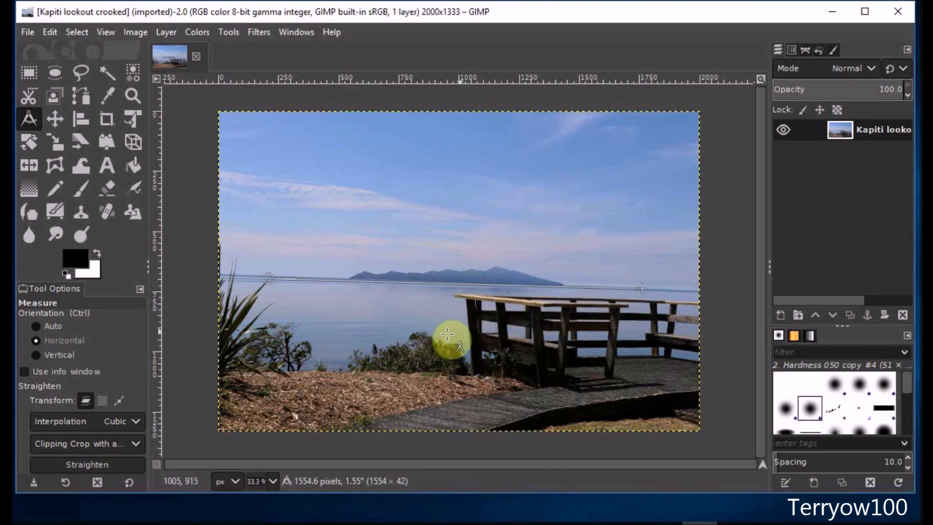
{"action": "left_click", "coordinate": [86, 465]}
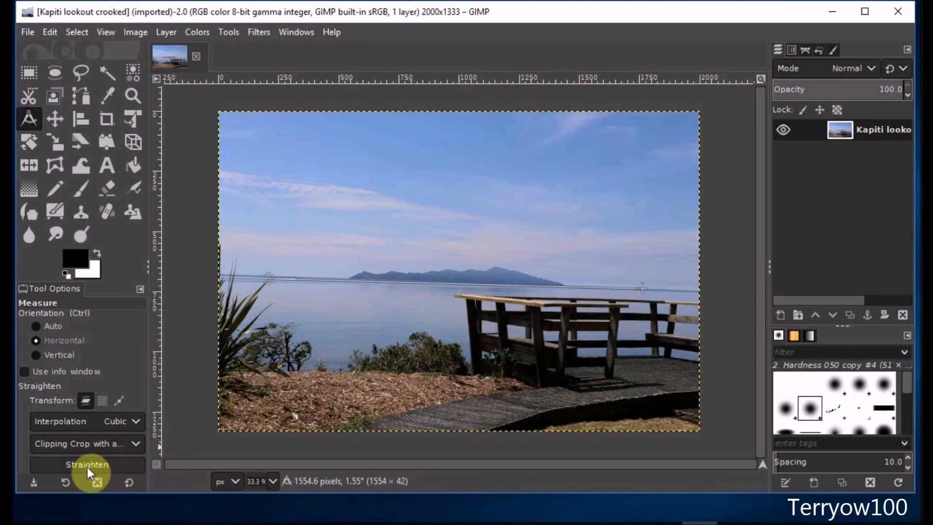
{"action": "mouse_move", "coordinate": [86, 464]}
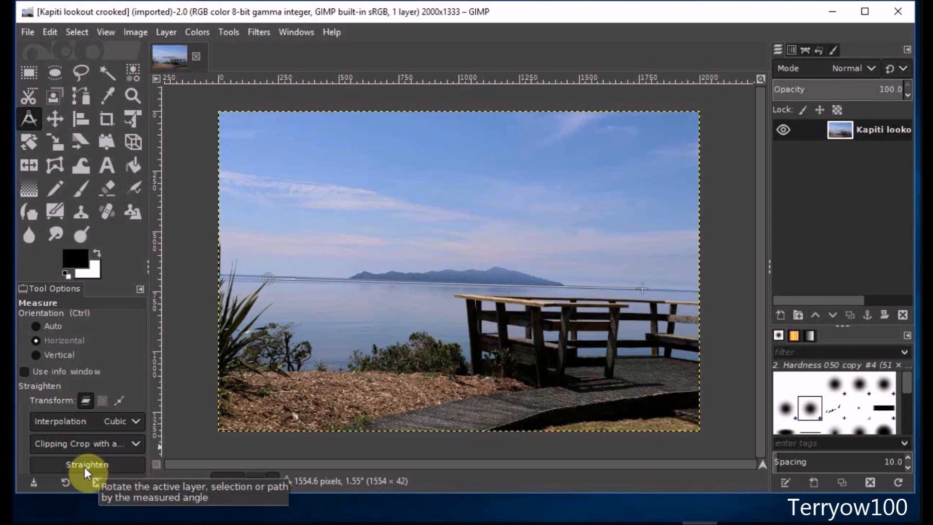
{"action": "left_click", "coordinate": [87, 464]}
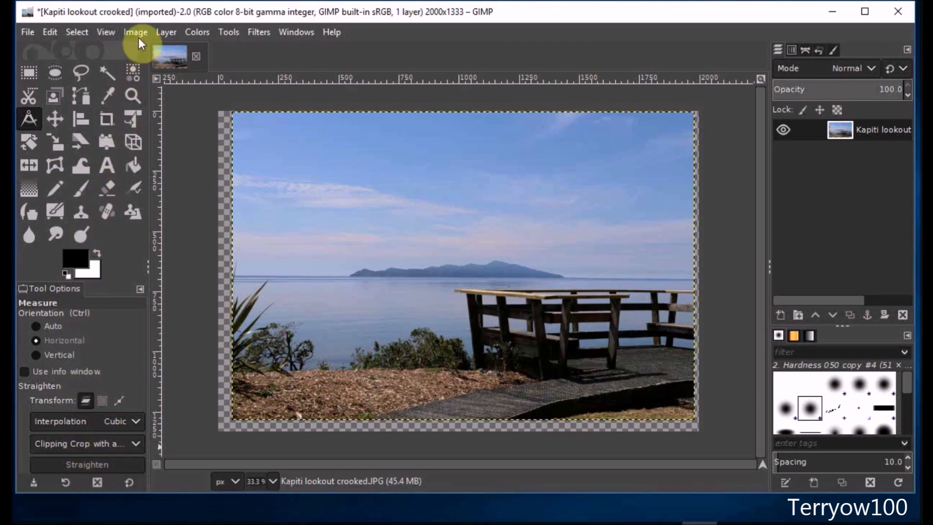
Step: Crop the photo to content, removing the transparent borders for a 1923×1282 image
{"action": "left_click", "coordinate": [135, 31]}
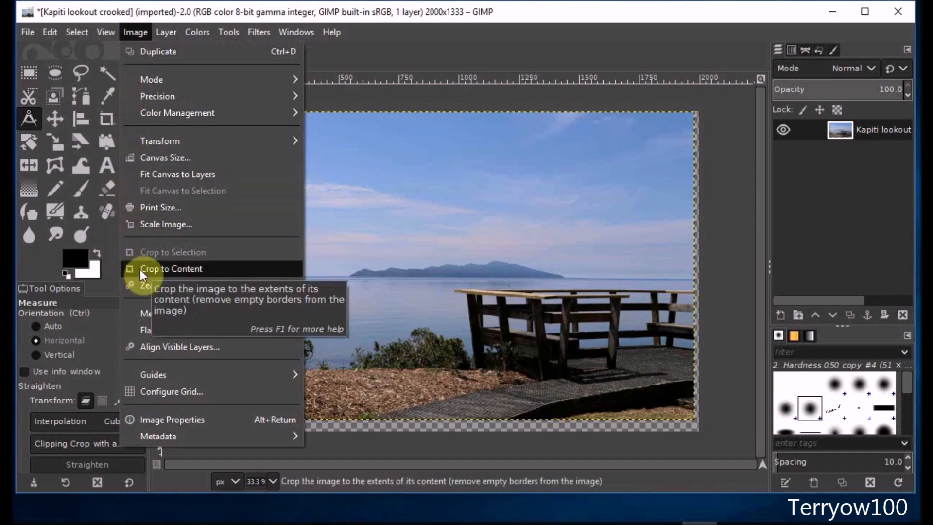
{"action": "left_click", "coordinate": [171, 268]}
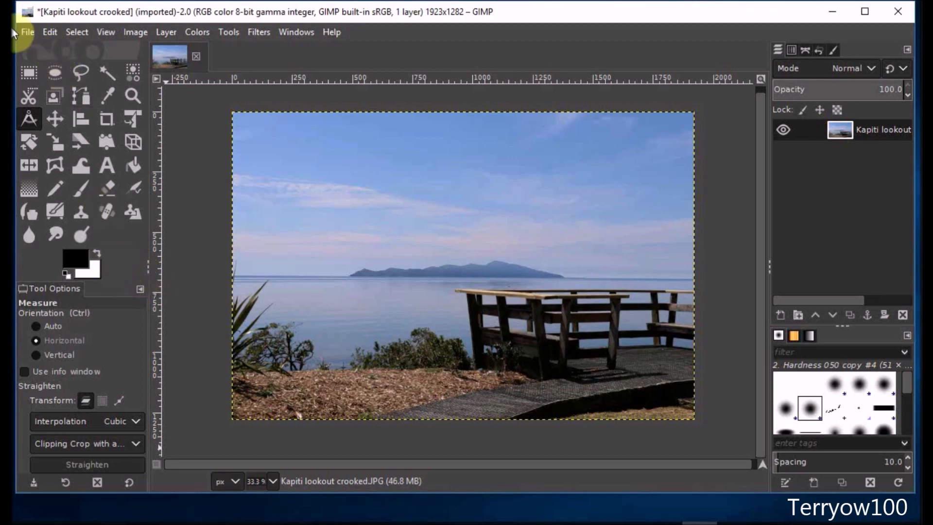
{"action": "left_click", "coordinate": [27, 31]}
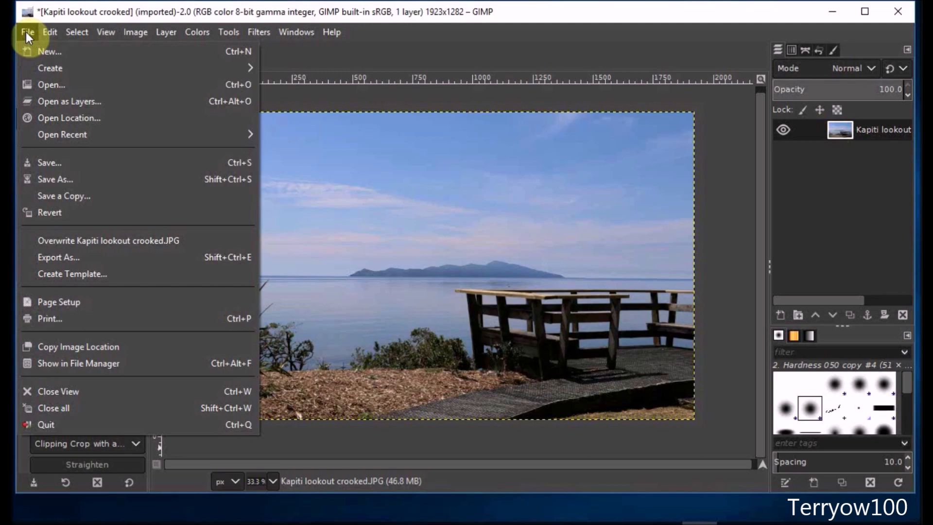
{"action": "mouse_move", "coordinate": [58, 256]}
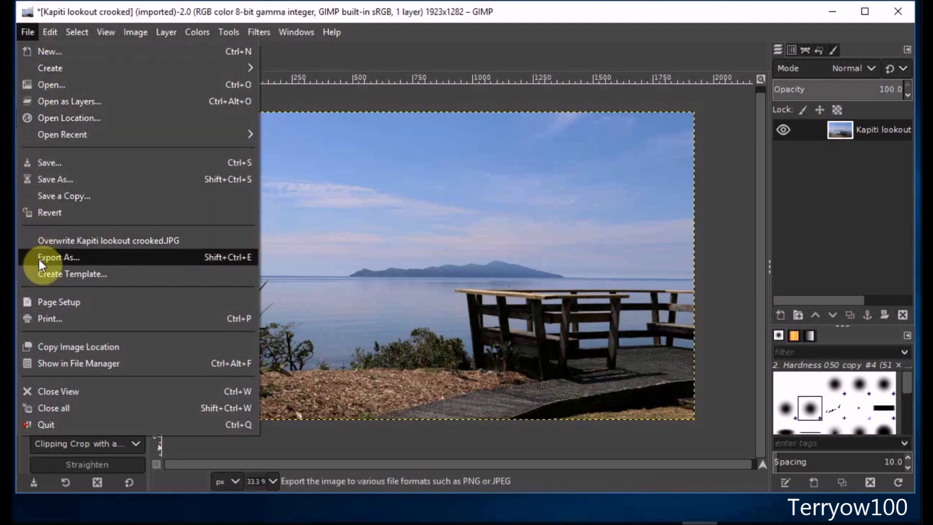
Step: Export as 'Kapiti lookout .JPG' at quality 100, with 'crooked' removed from the name
{"action": "left_click", "coordinate": [58, 257]}
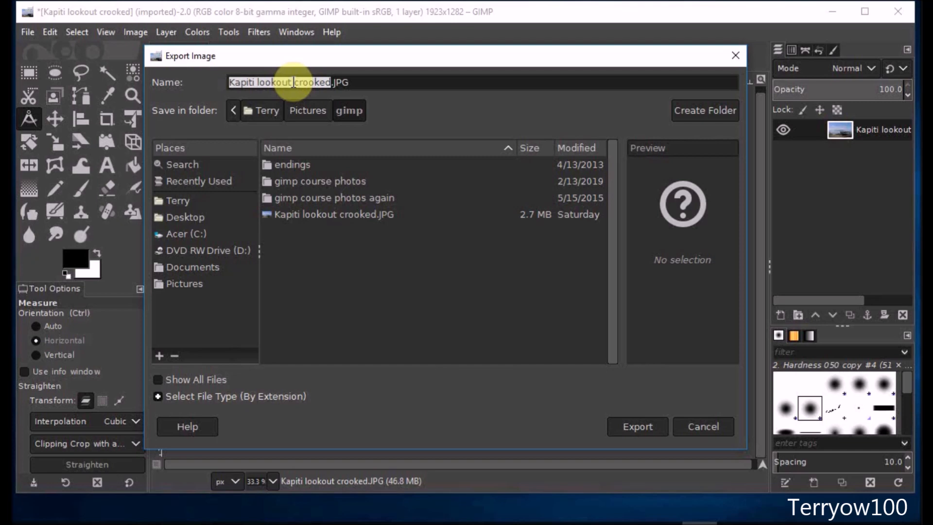
{"action": "left_click", "coordinate": [280, 82]}
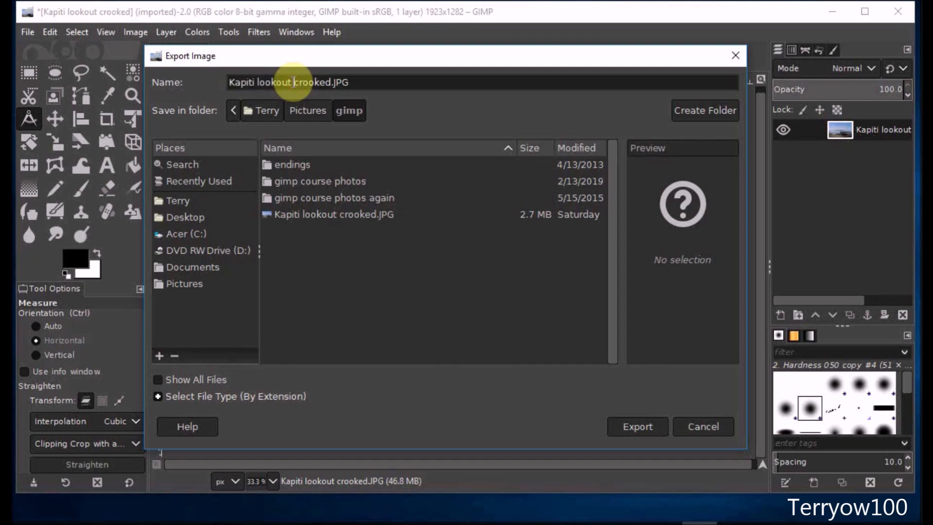
{"action": "double_click", "coordinate": [308, 82]}
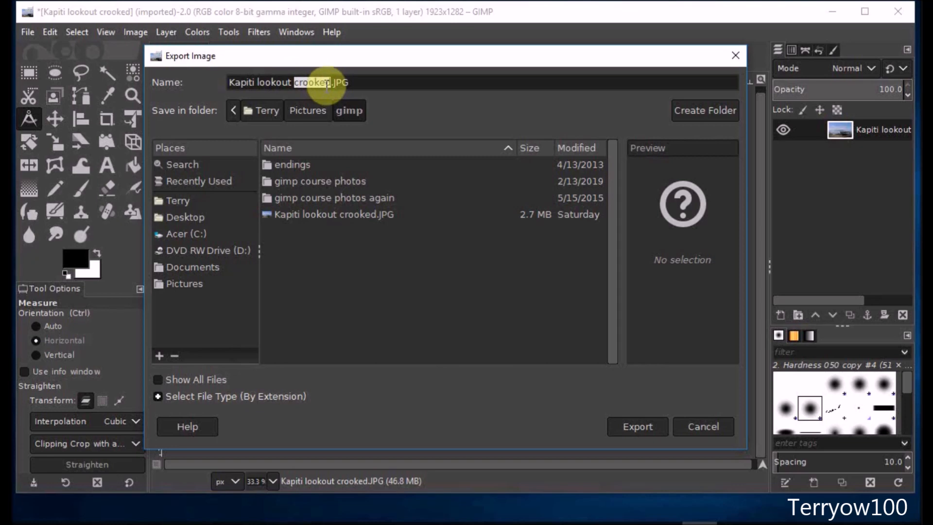
{"action": "key", "text": "Delete"}
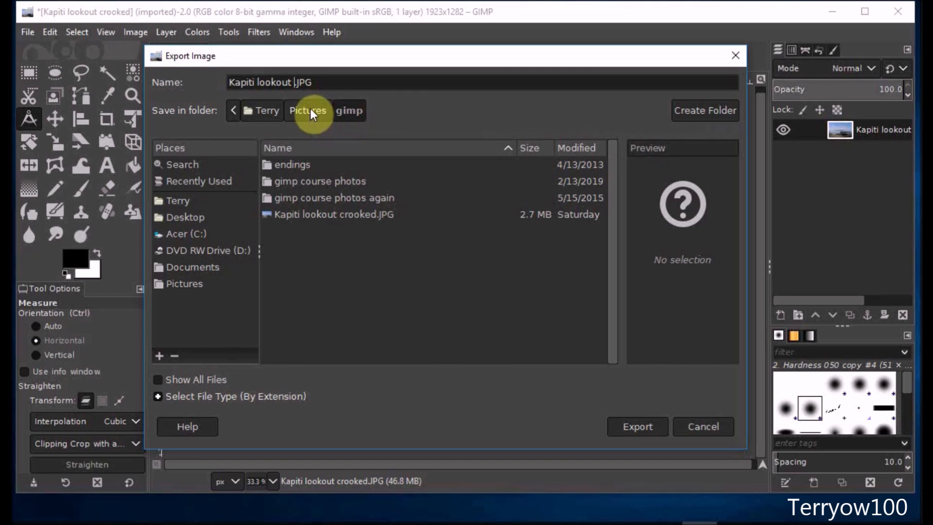
{"action": "mouse_move", "coordinate": [457, 289]}
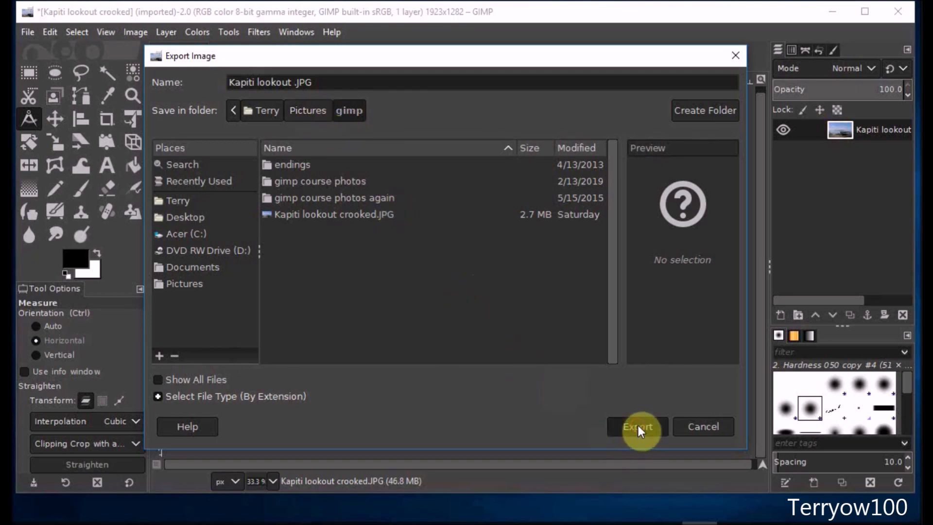
{"action": "left_click", "coordinate": [637, 426]}
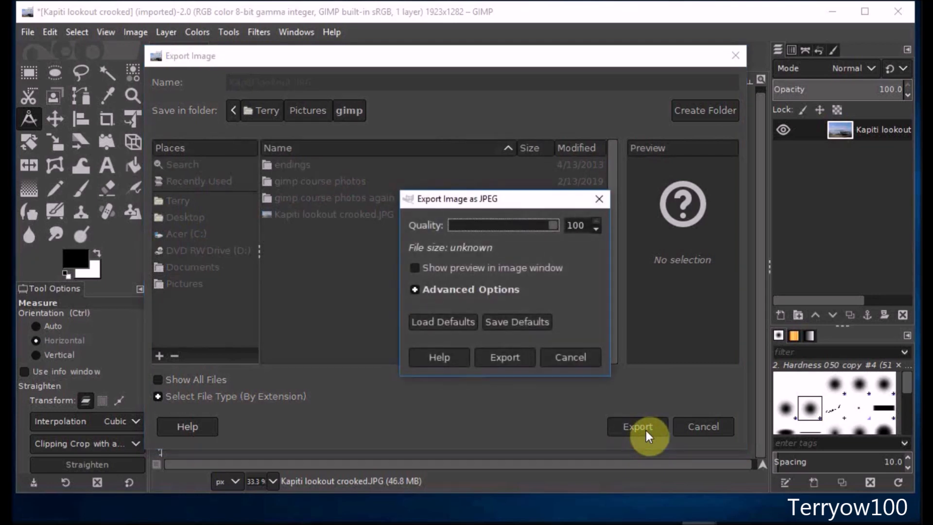
{"action": "mouse_move", "coordinate": [611, 316]}
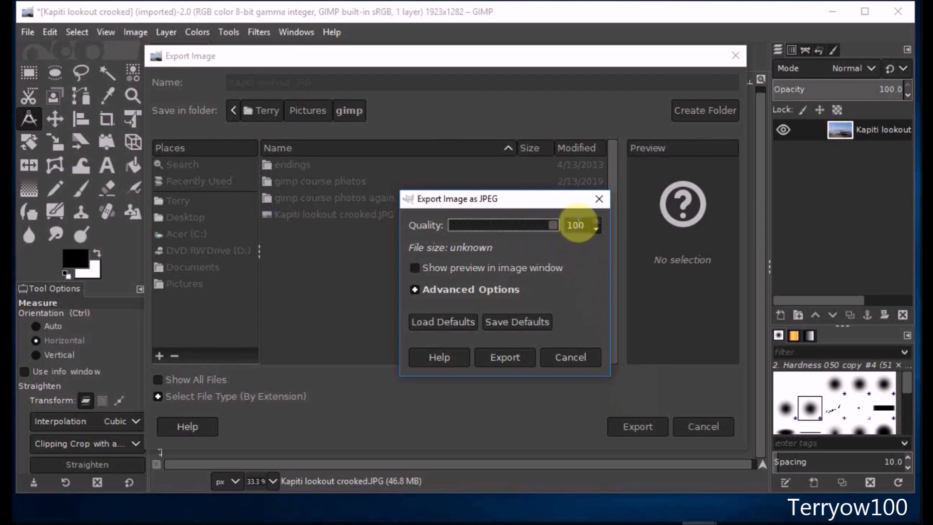
{"action": "mouse_move", "coordinate": [479, 380]}
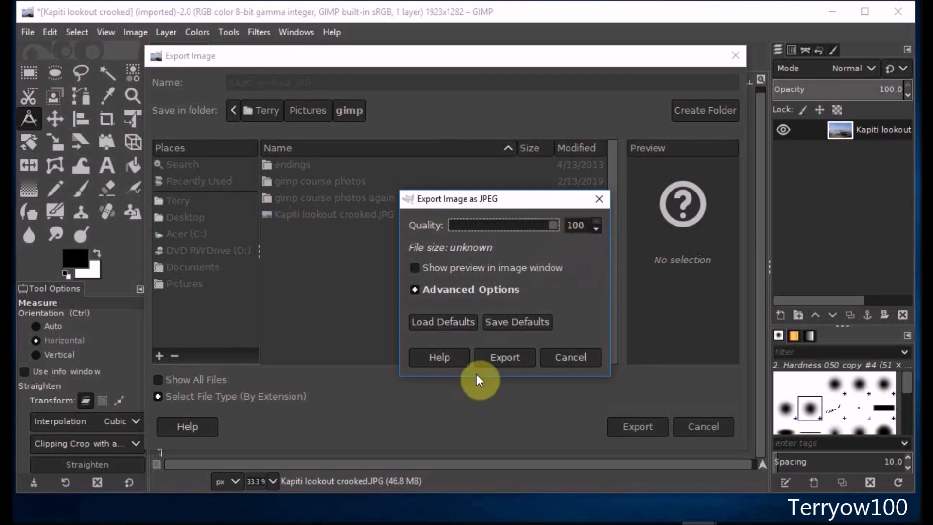
{"action": "left_click", "coordinate": [505, 357]}
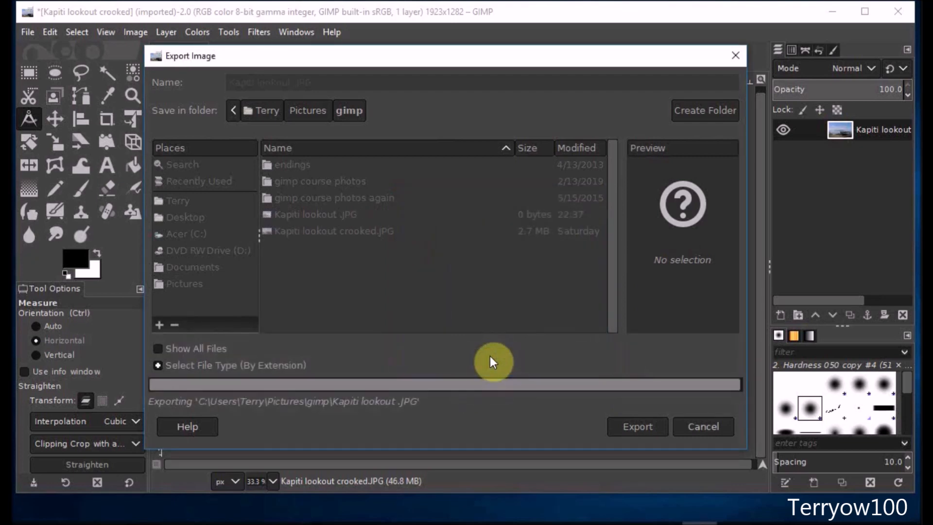
{"action": "left_click", "coordinate": [636, 426]}
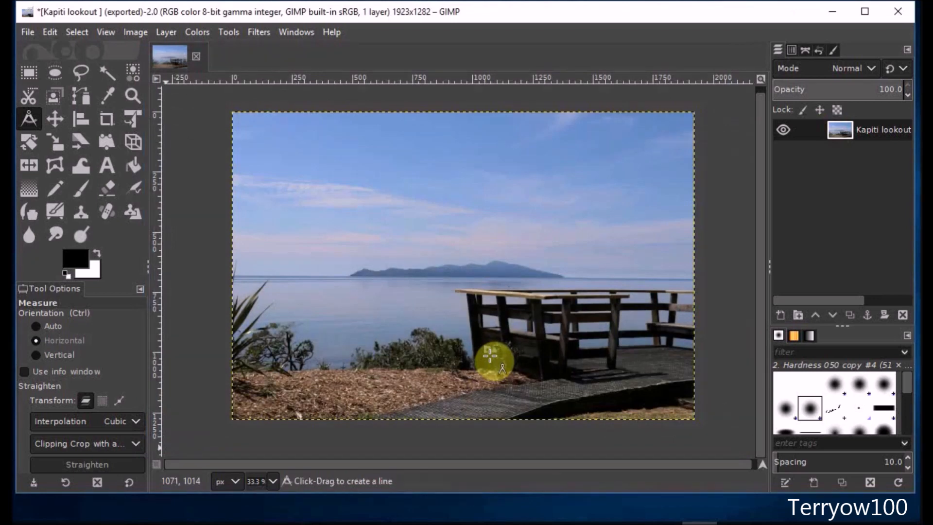